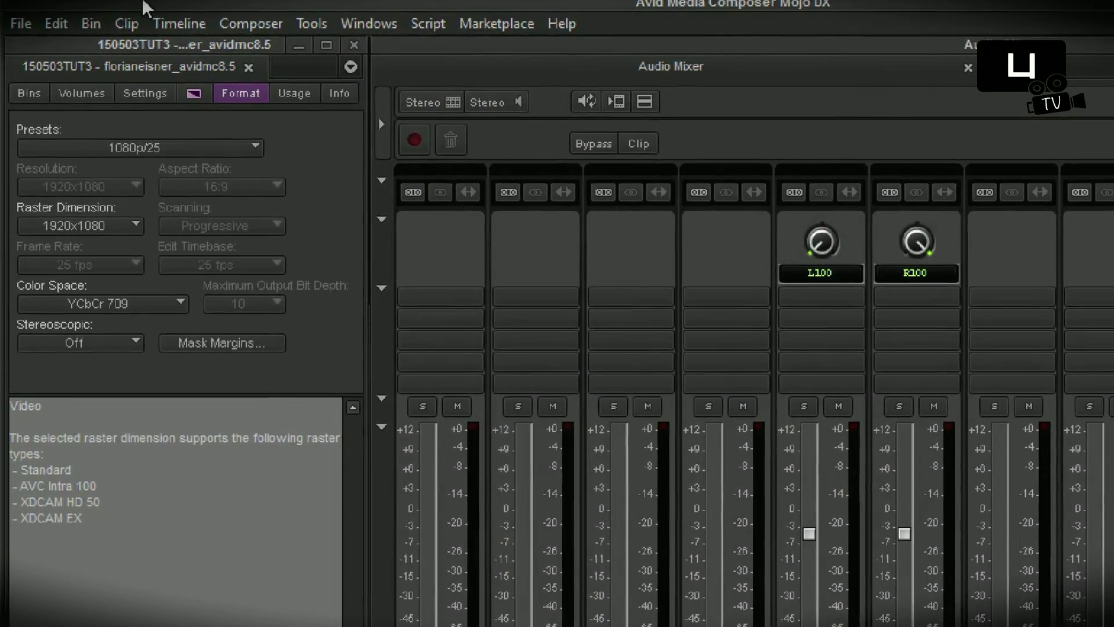
- Switch to the editing workspace showing the empty Composer monitors and Timeline
left_click(127, 23)
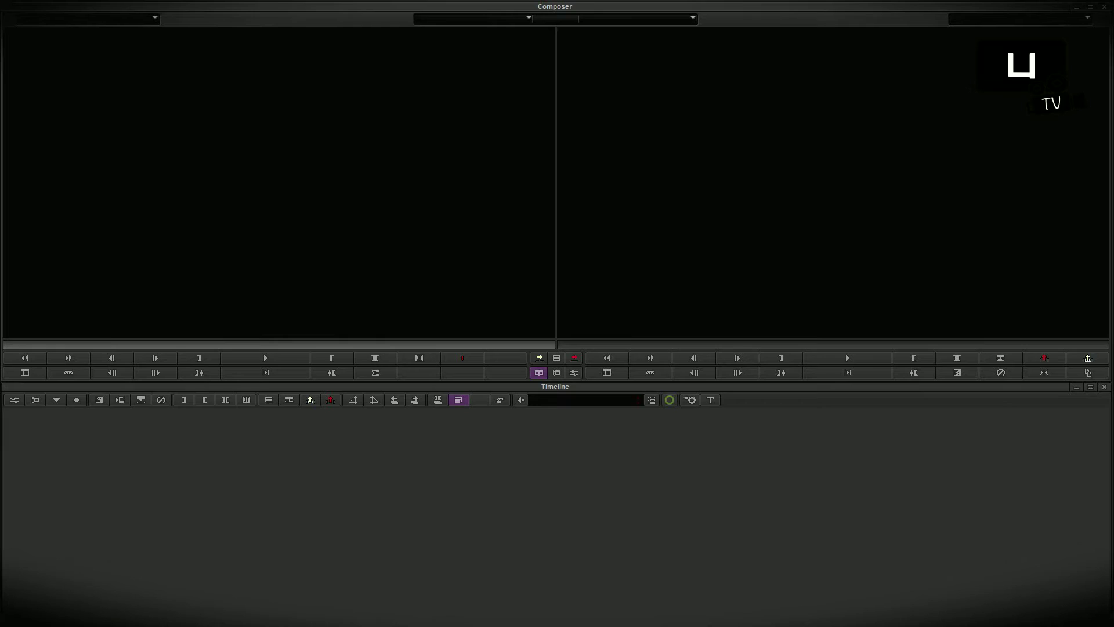
mouse_move(219, 188)
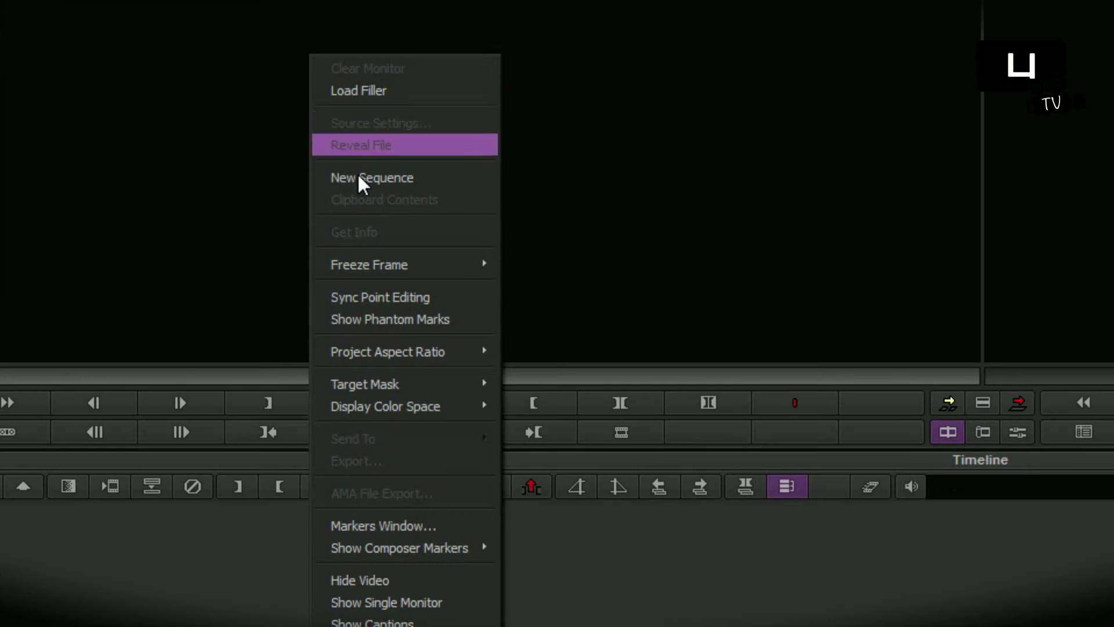
mouse_move(370, 264)
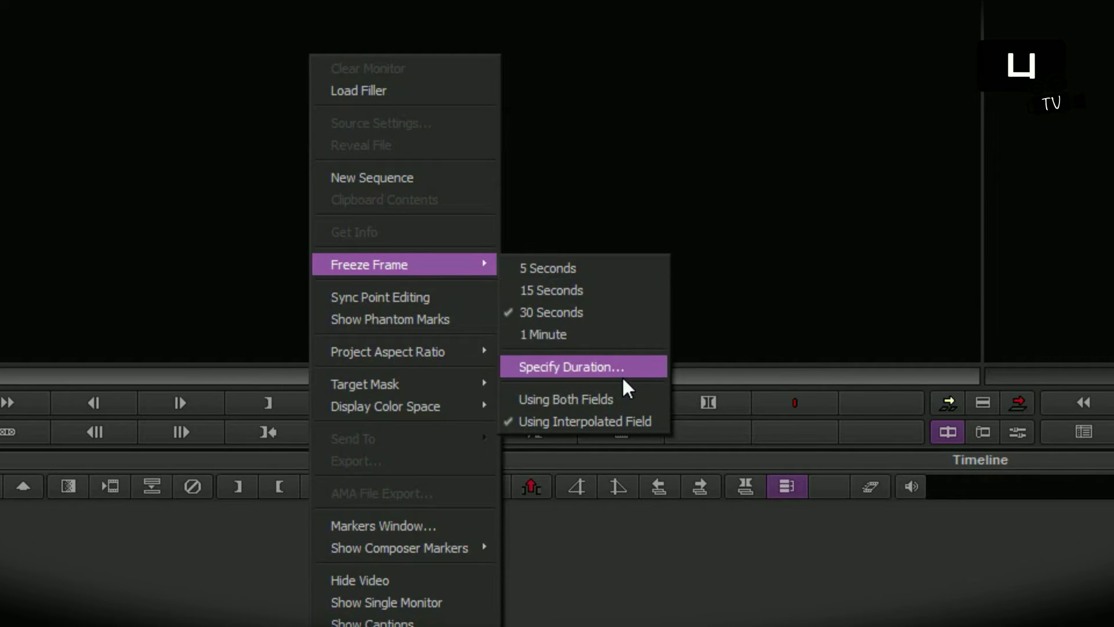
mouse_move(616, 420)
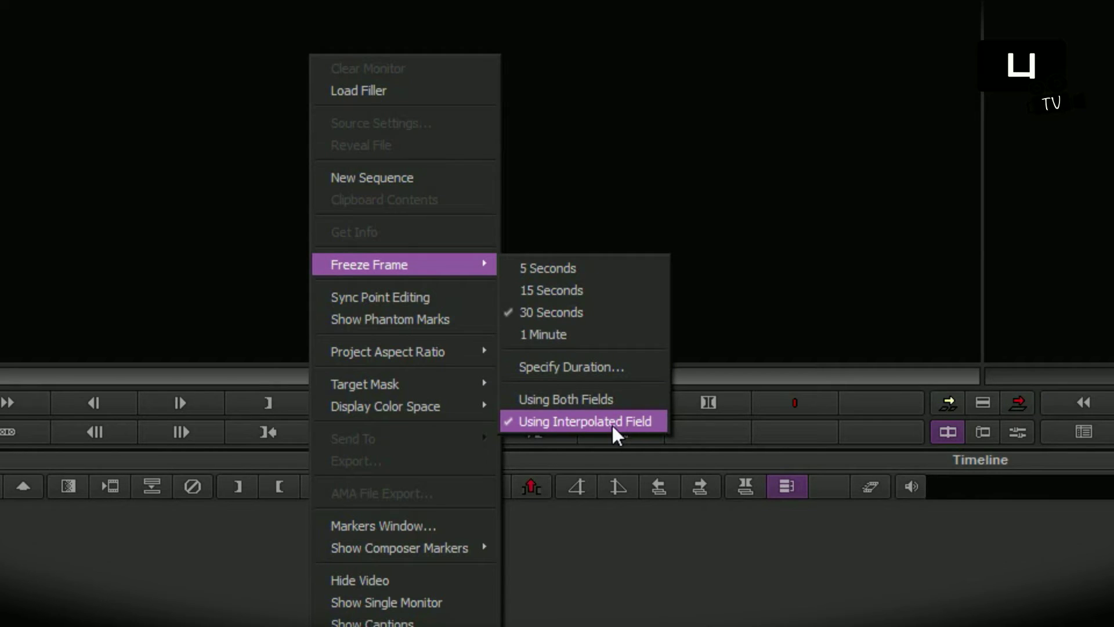
mouse_move(569, 367)
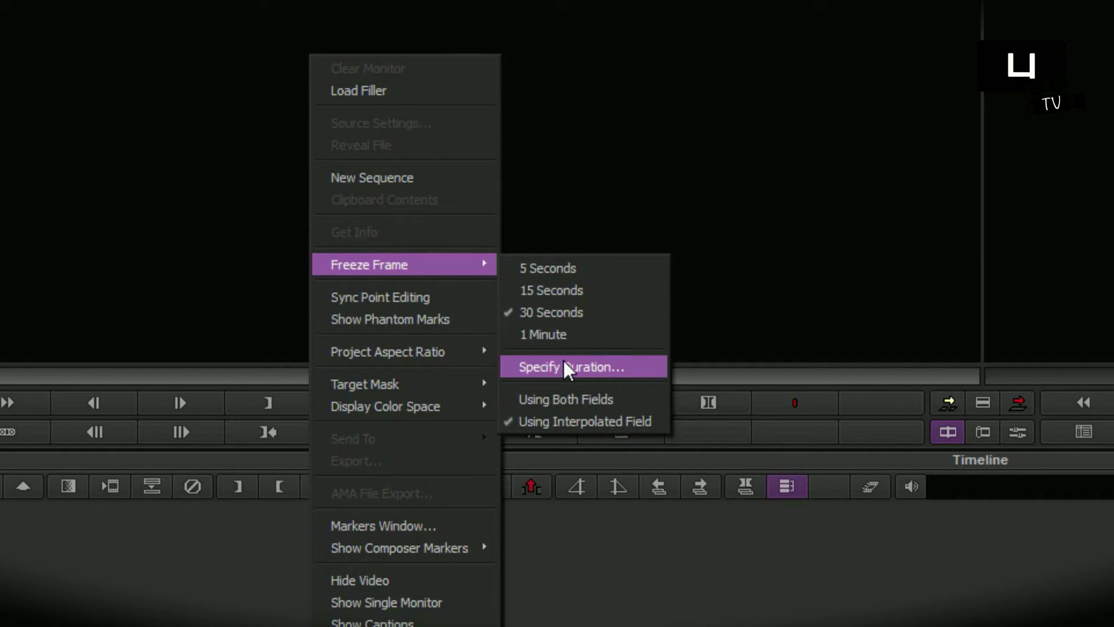
mouse_move(621, 382)
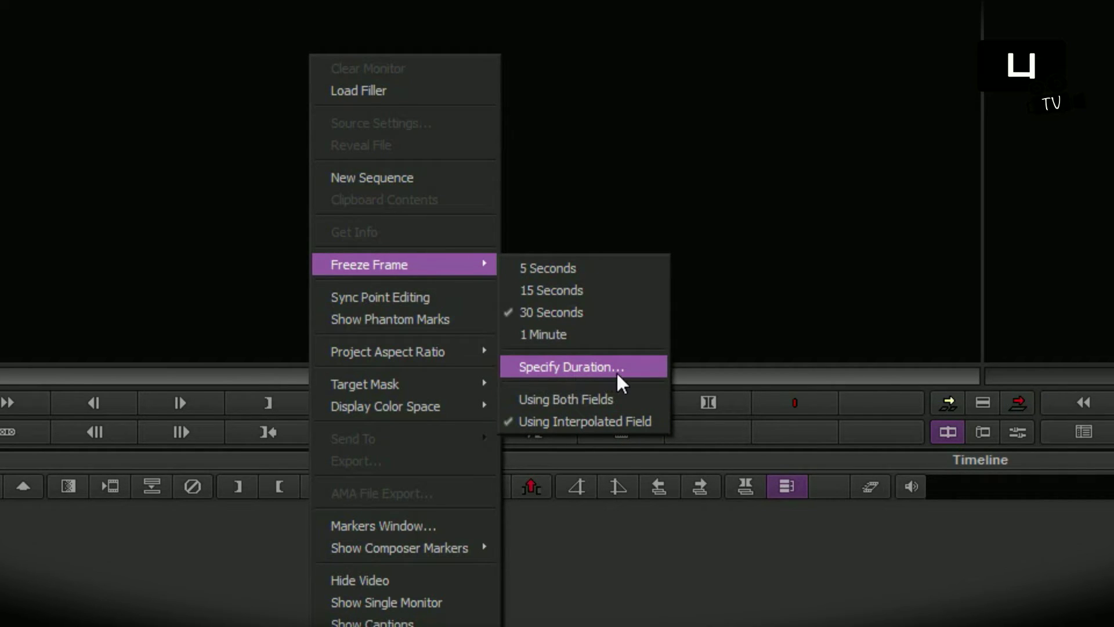
mouse_move(572, 268)
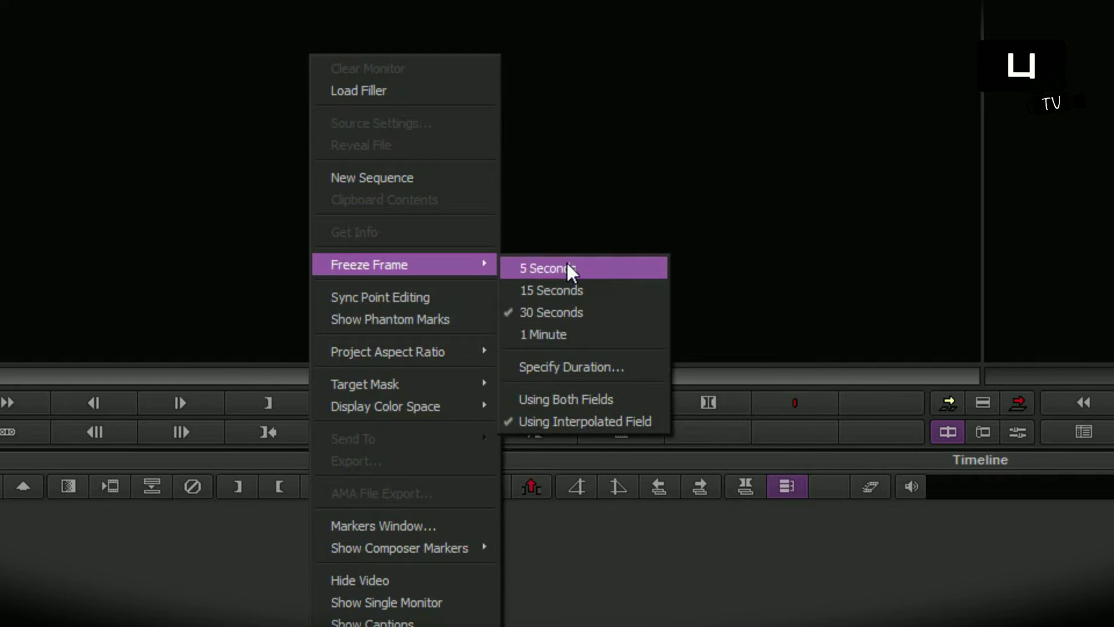
left_click(547, 268)
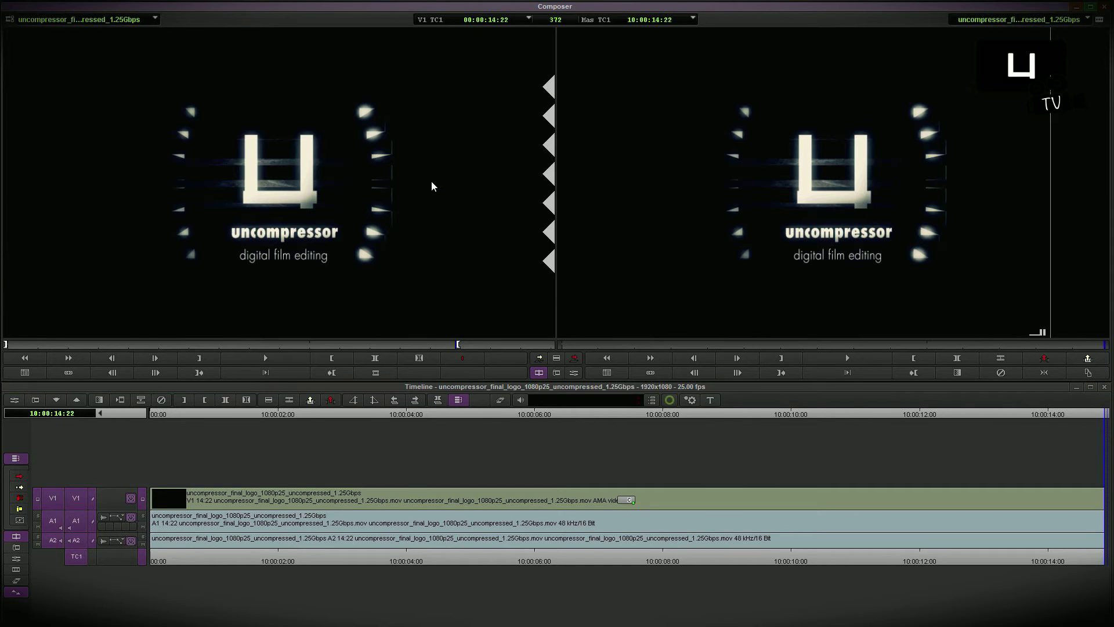
mouse_move(452, 175)
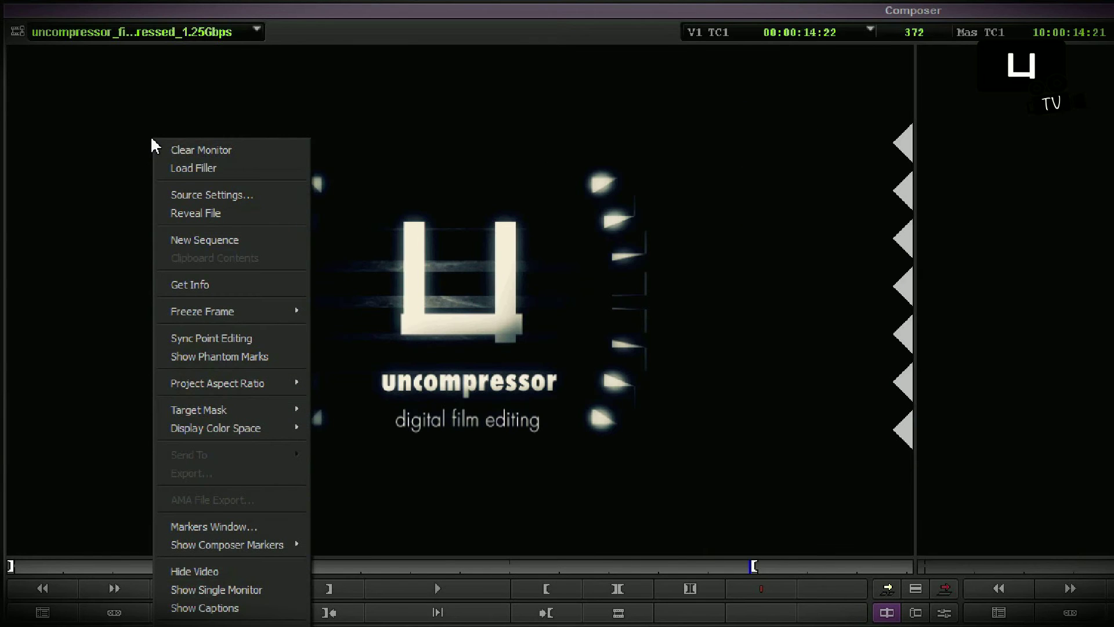
mouse_move(213, 311)
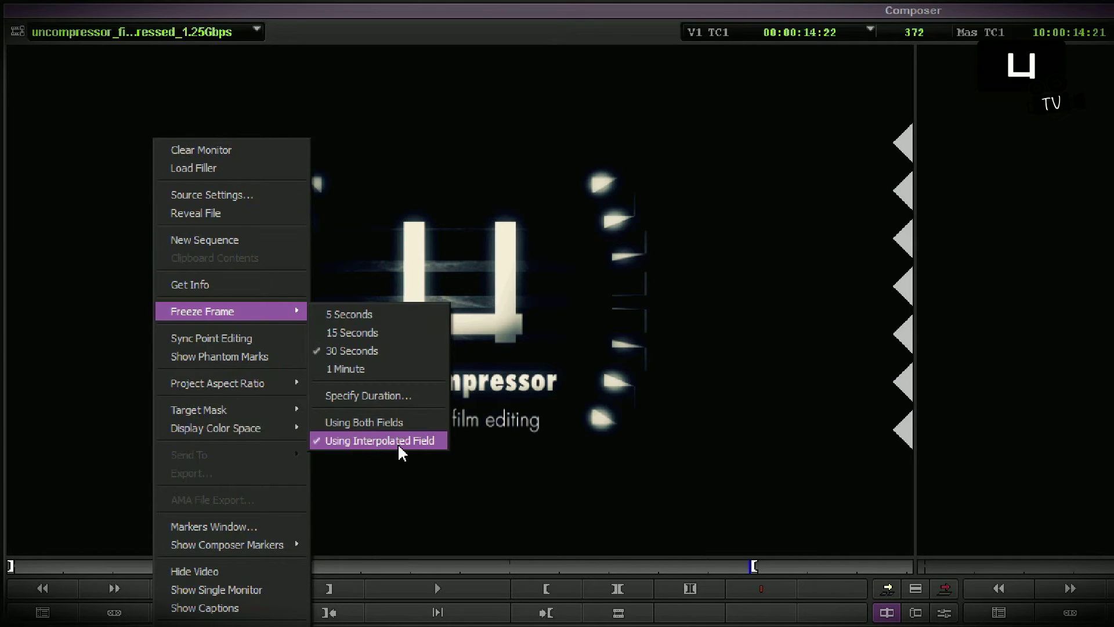
mouse_move(384, 455)
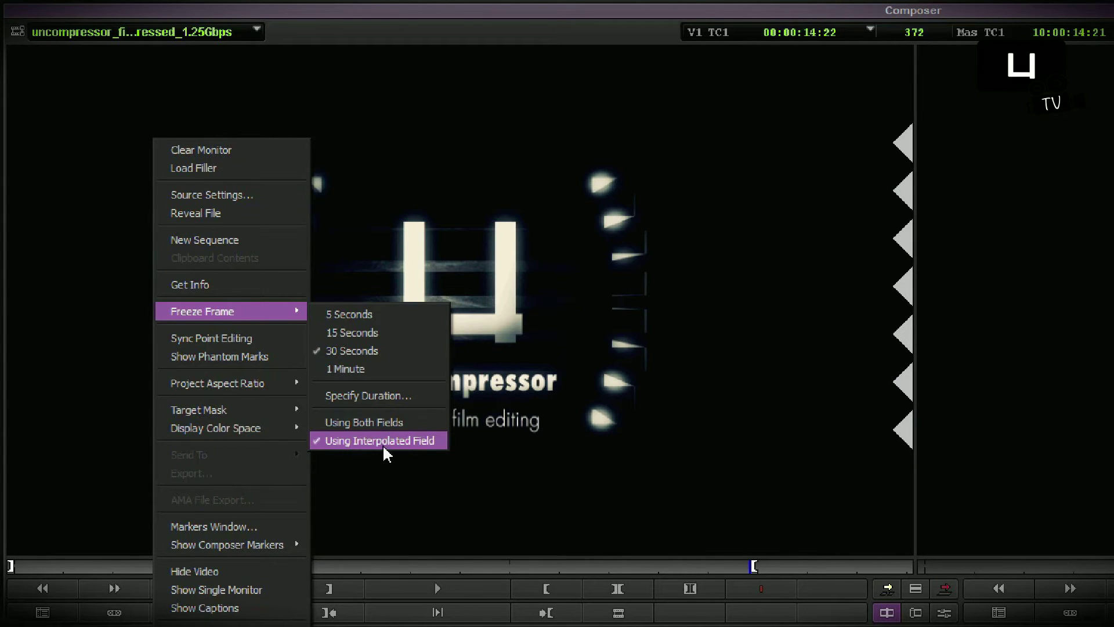
mouse_move(365, 332)
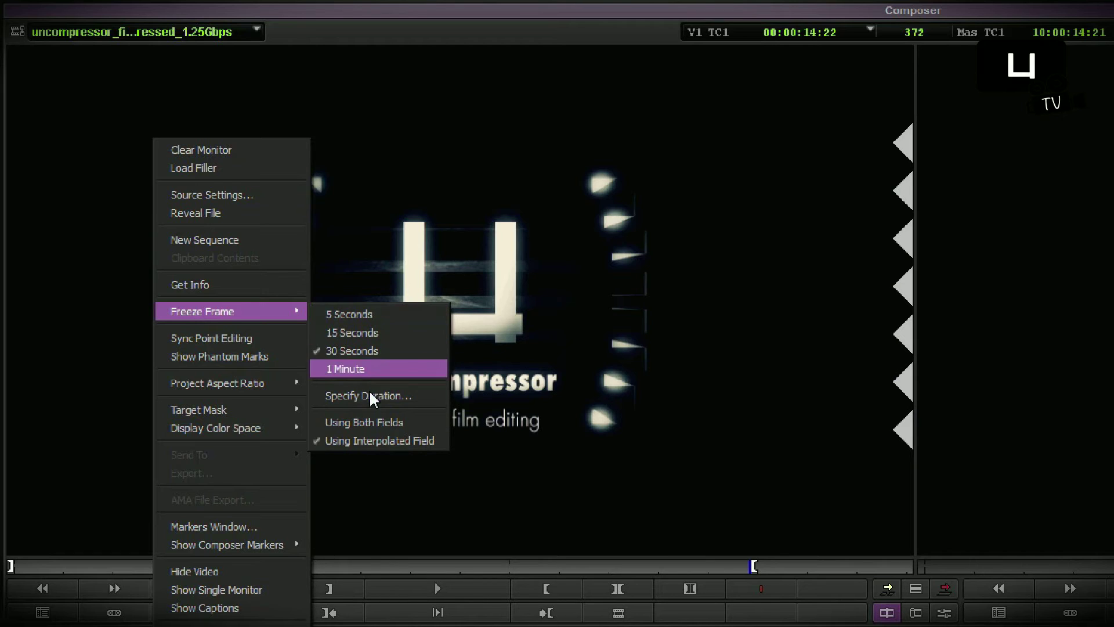
mouse_move(389, 396)
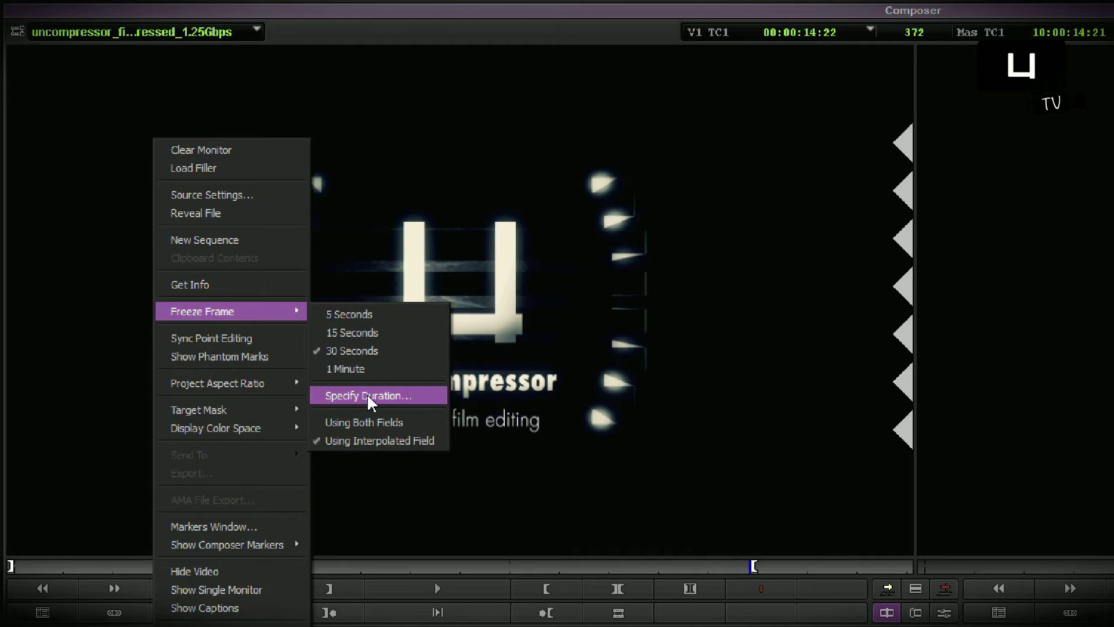
- Create a 00:00:03:00 freeze frame of the logo at 00:00:14:22, stored in the 02 footage bin
left_click(368, 394)
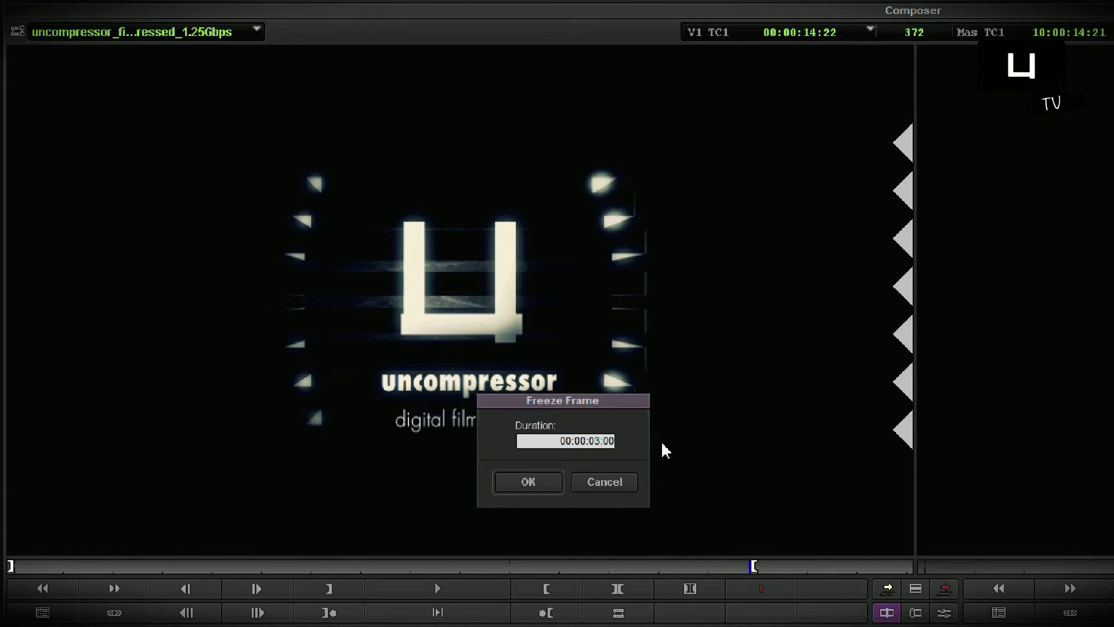
left_click(527, 482)
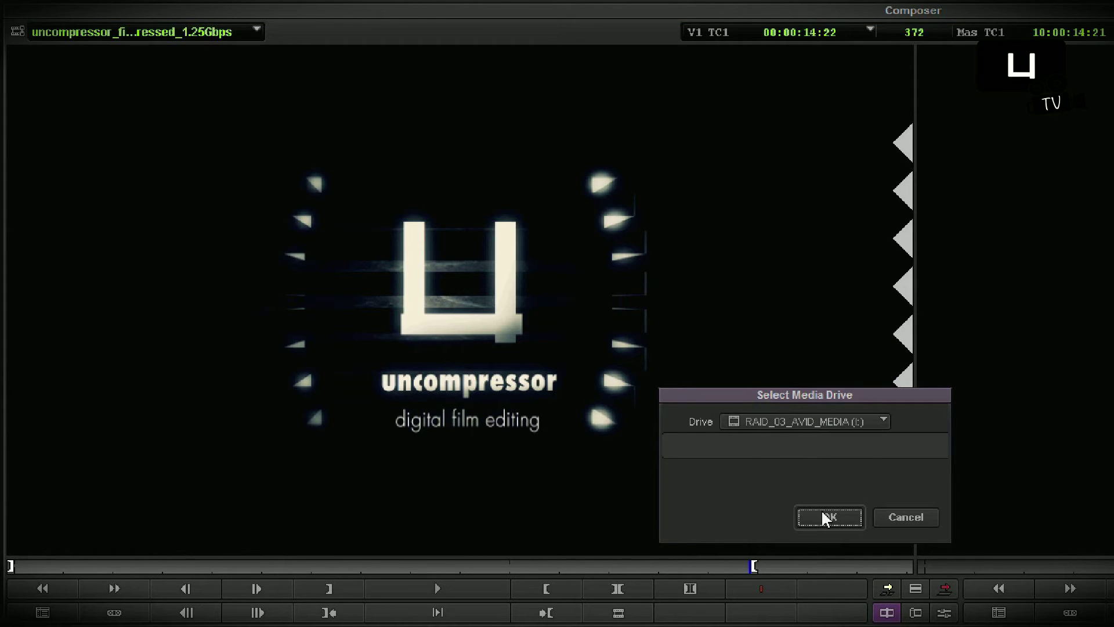
left_click(829, 518)
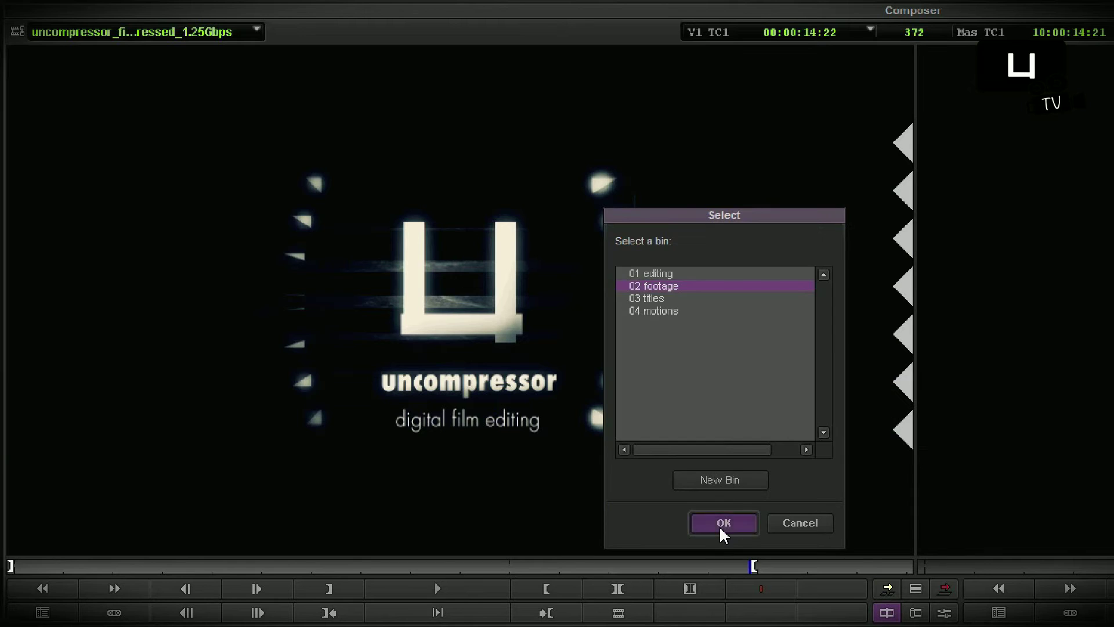
left_click(723, 523)
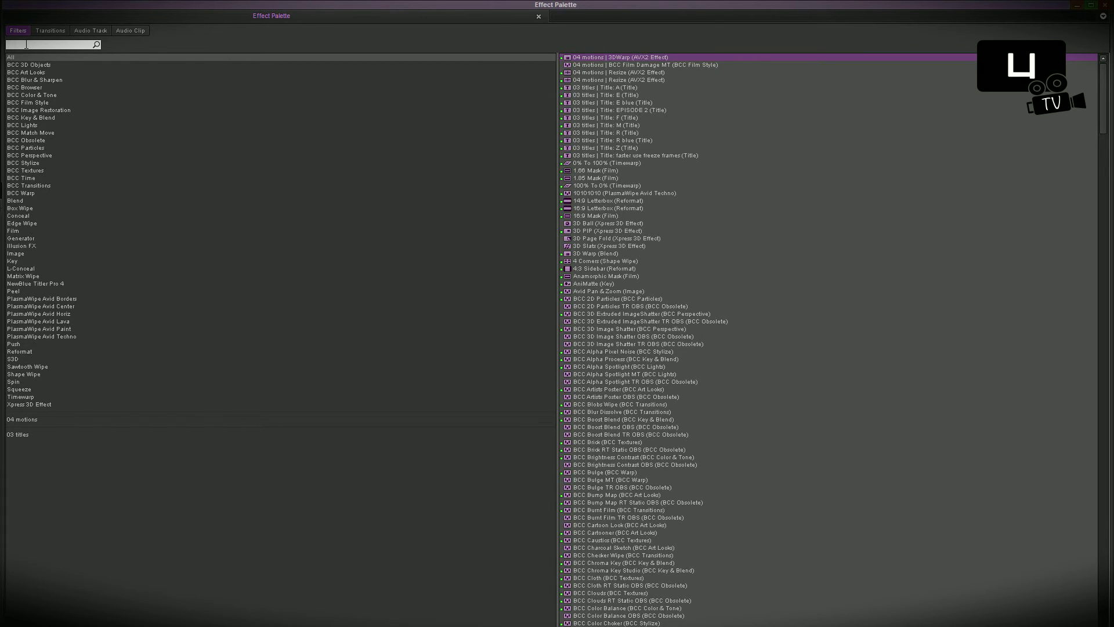
- Find Timewarp via a 'time' search and apply it to the three-second timeline clip
type("time")
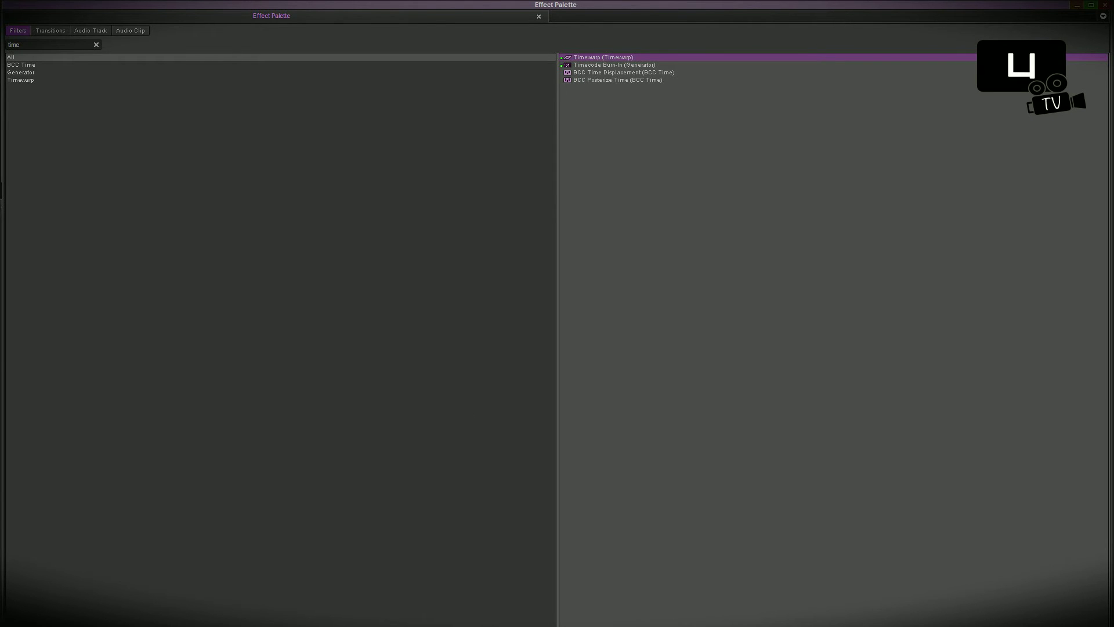
left_click(537, 15)
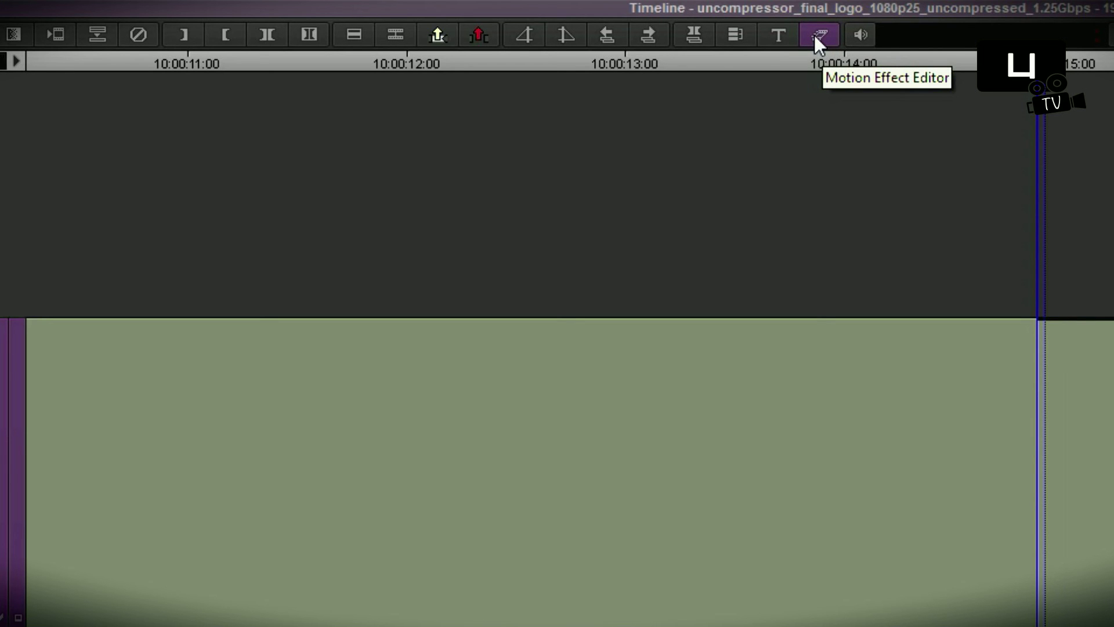
- In the Motion Effect Editor, enter a Timewarp percent speed of 0 for the clip
left_click(819, 33)
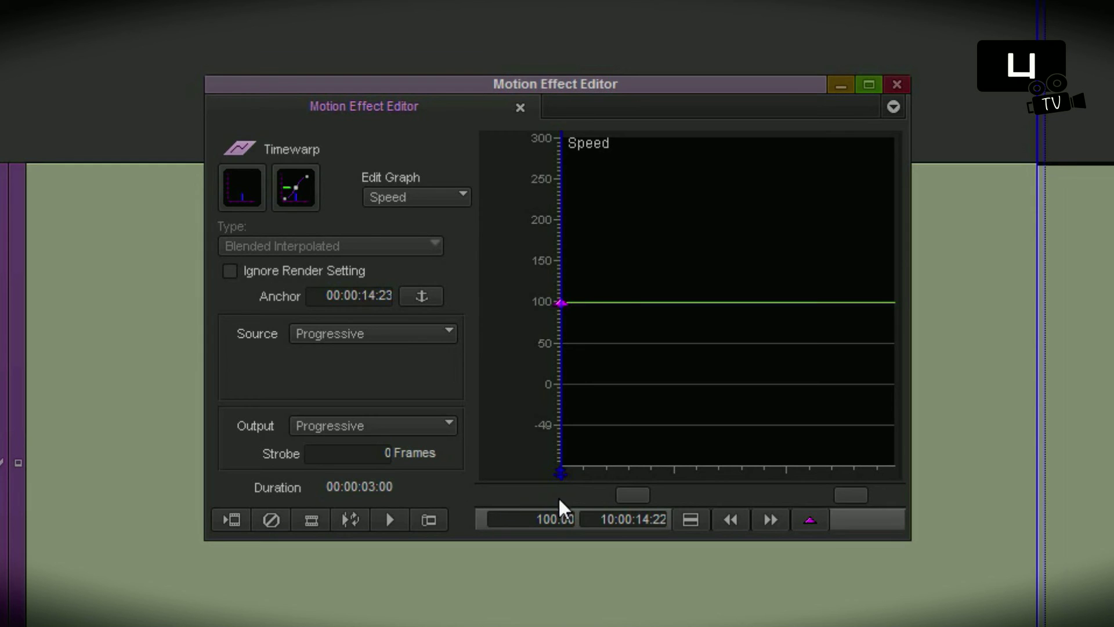
mouse_move(538, 519)
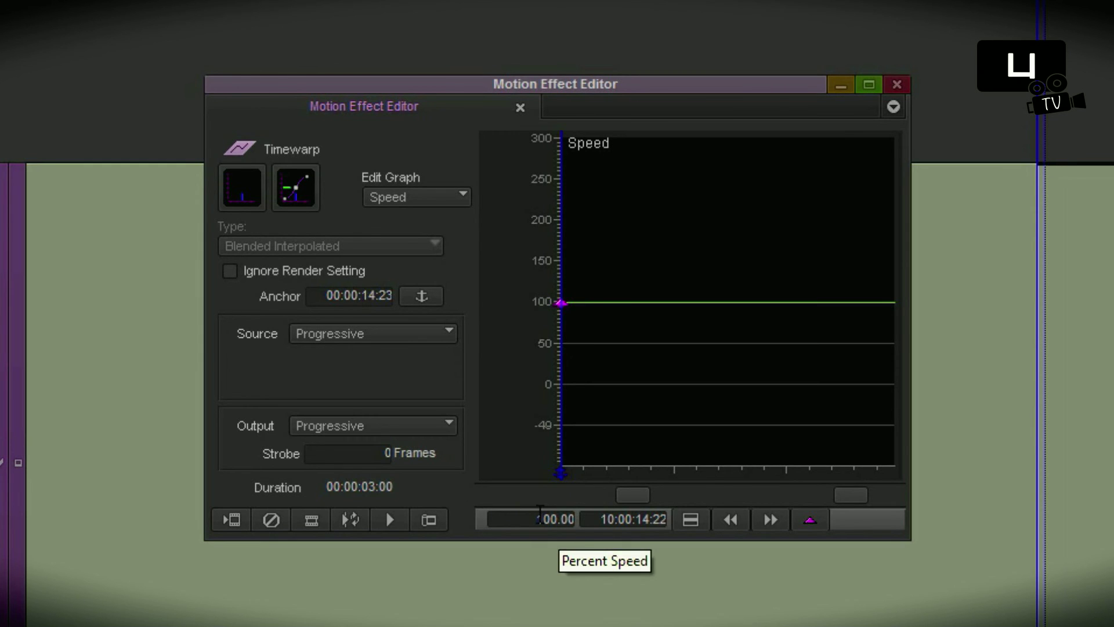
left_click(530, 519)
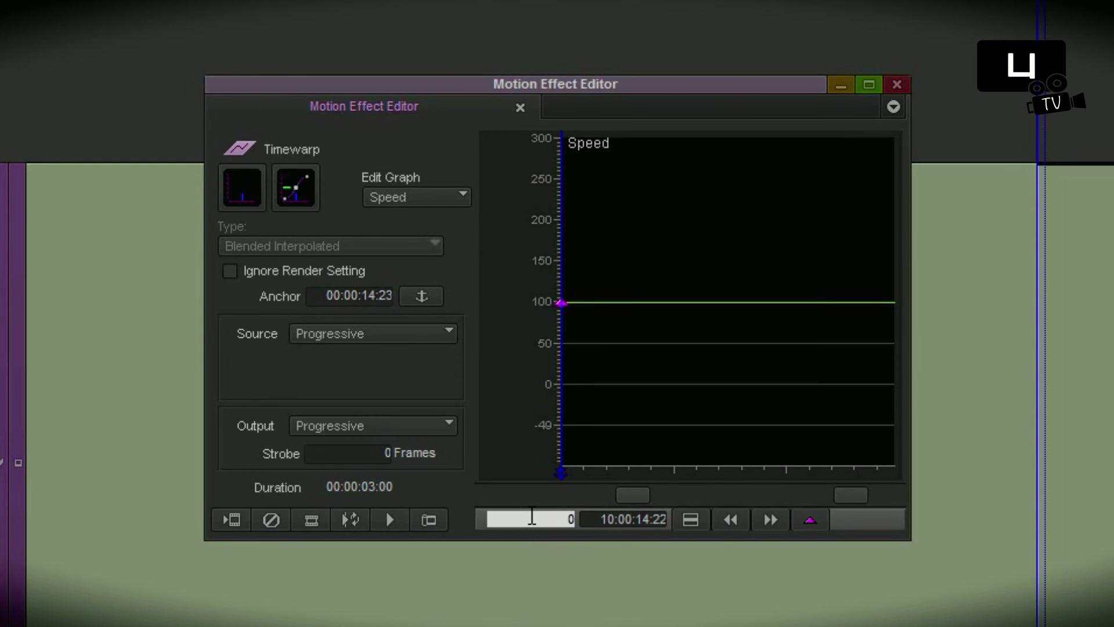